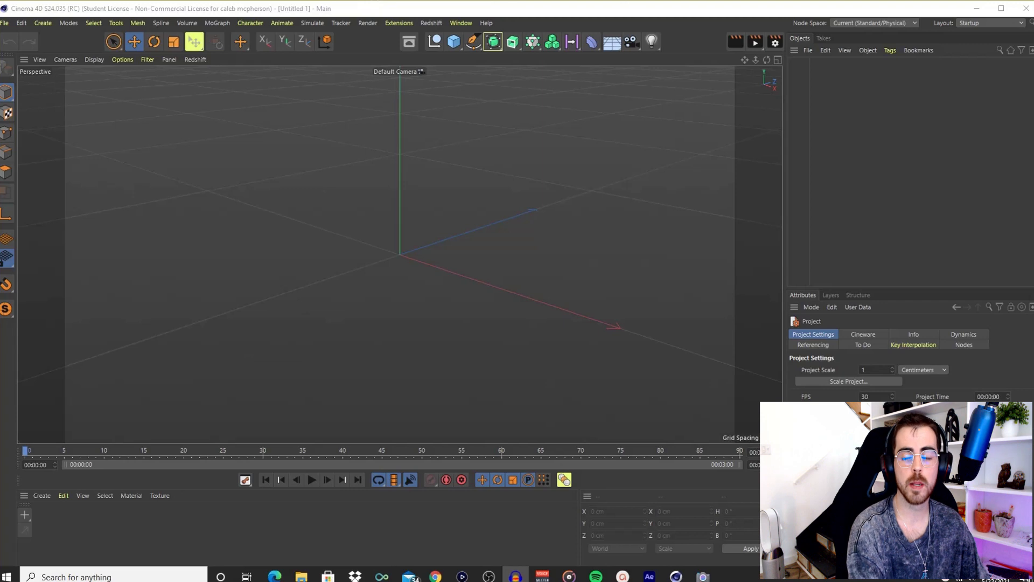
mouse_move(500, 181)
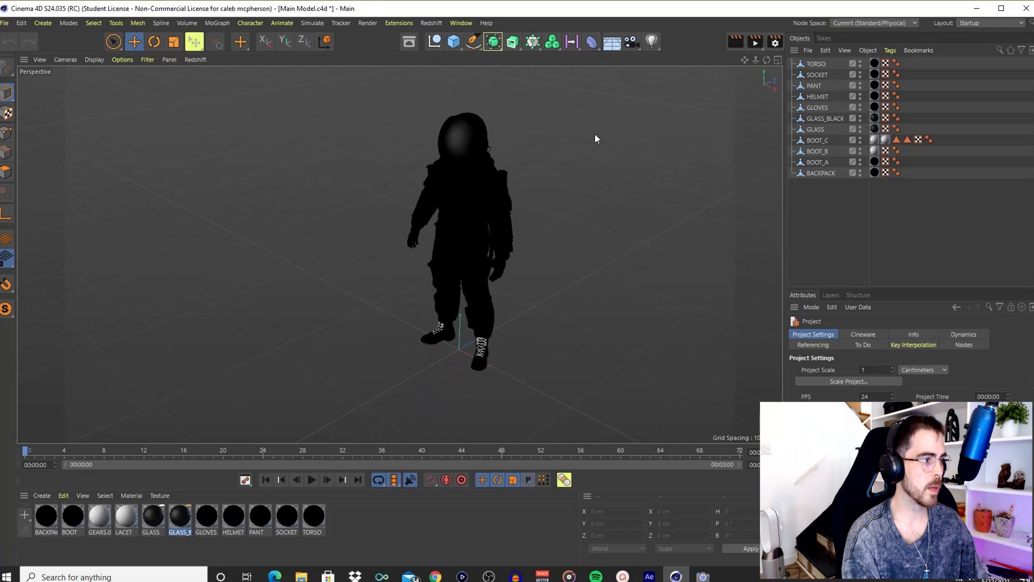
mouse_move(871, 62)
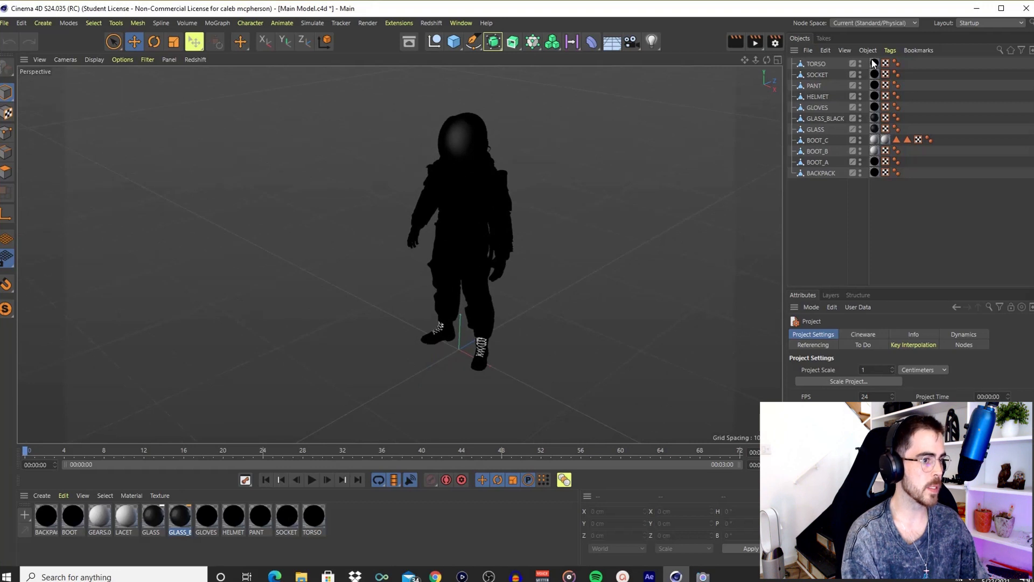
mouse_move(485, 154)
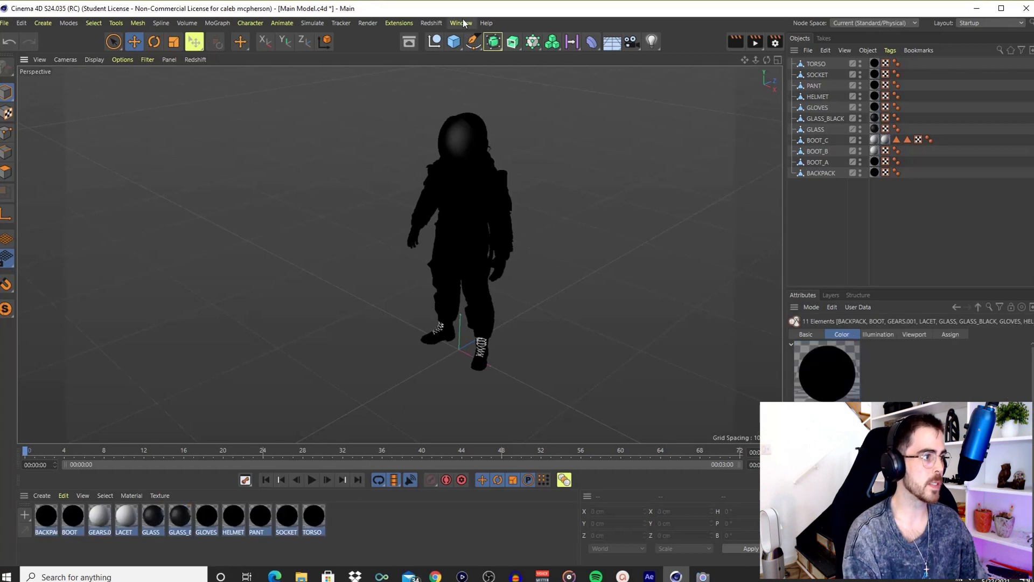
Bring up the Project Asset Inspector listing the astronaut's 21 missing texture files
left_click(460, 23)
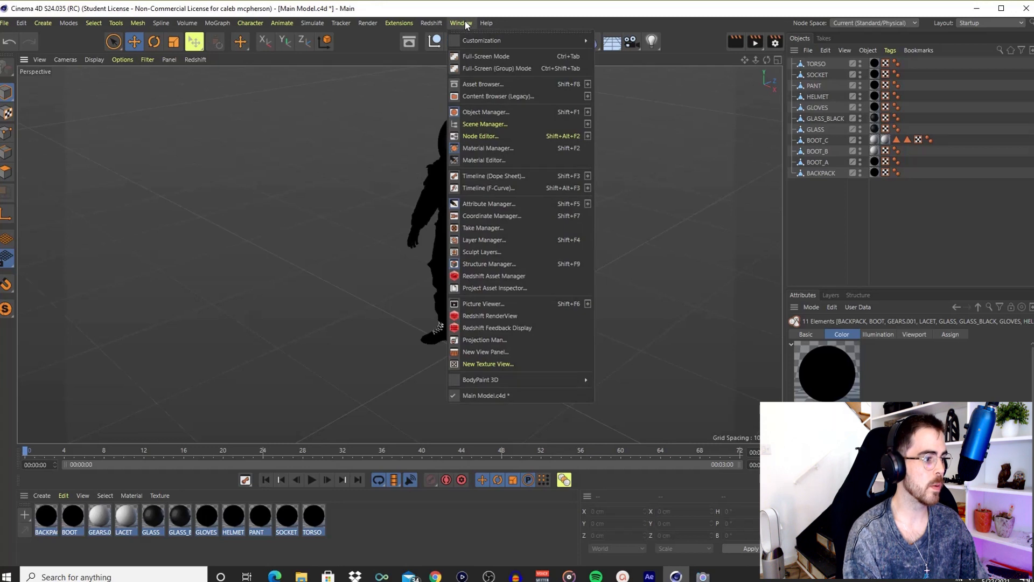
mouse_move(516, 292)
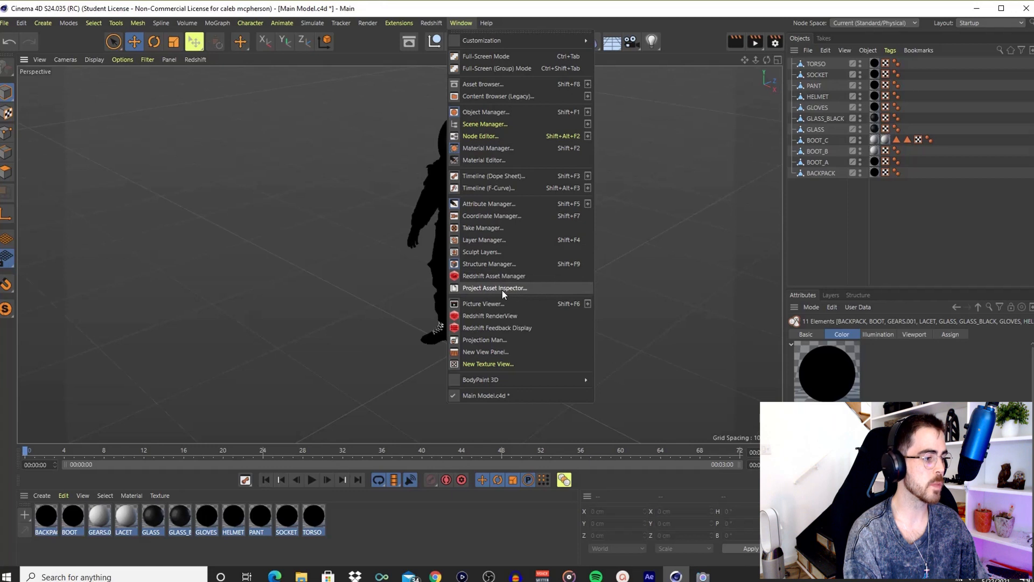
left_click(494, 287)
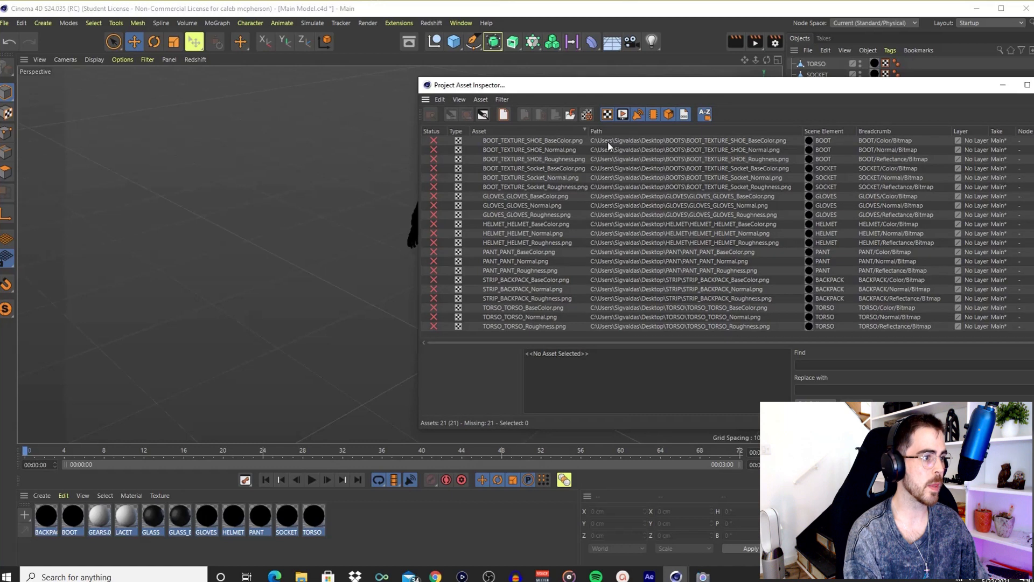
mouse_move(622, 148)
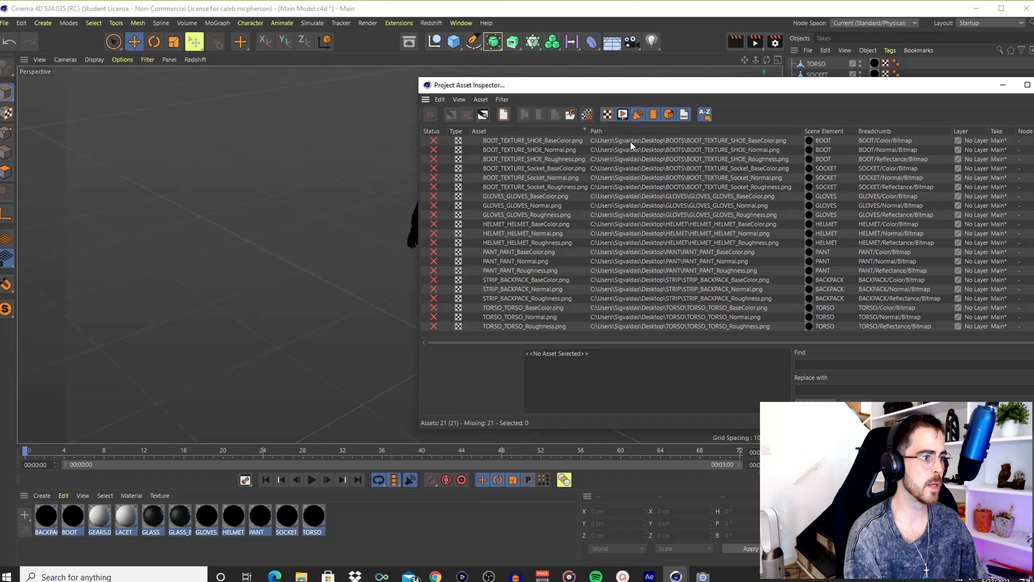
mouse_move(637, 144)
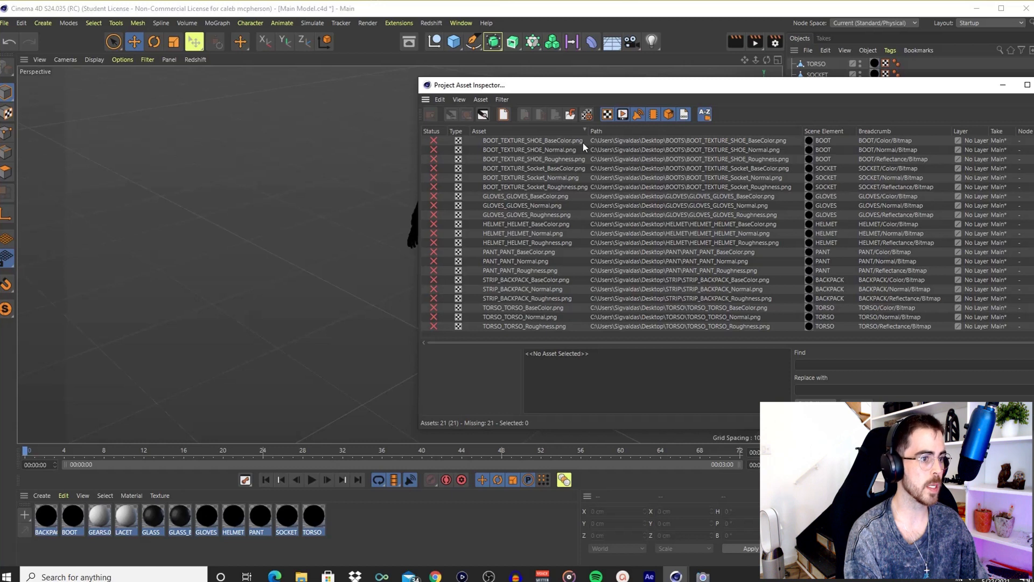
Select all 21 missing texture assets and bring up their context menu
left_click(530, 140)
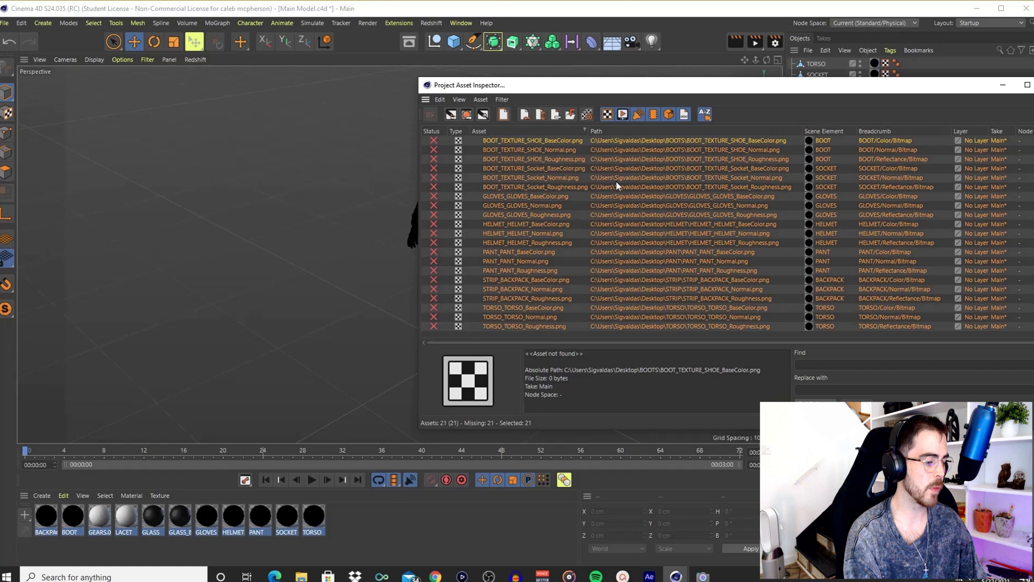
right_click(617, 186)
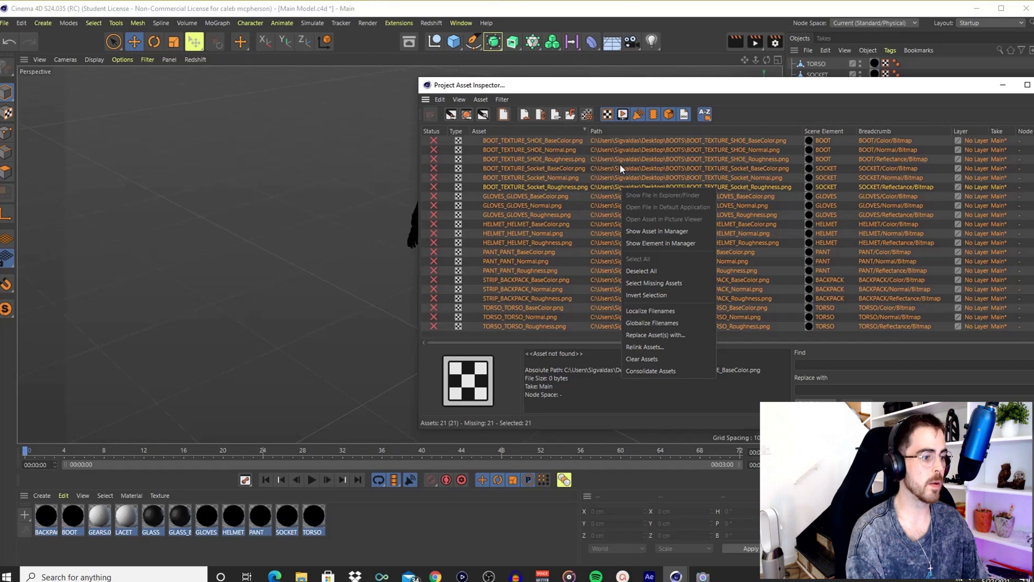
mouse_move(652, 350)
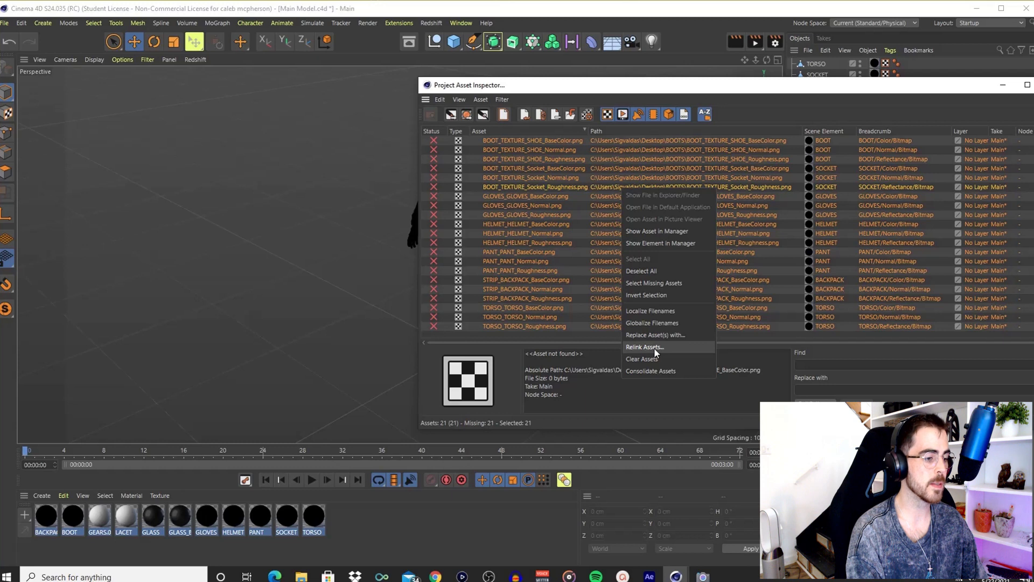
Relink all 21 textures to the Models > Astronaut > Textures folder
left_click(643, 347)
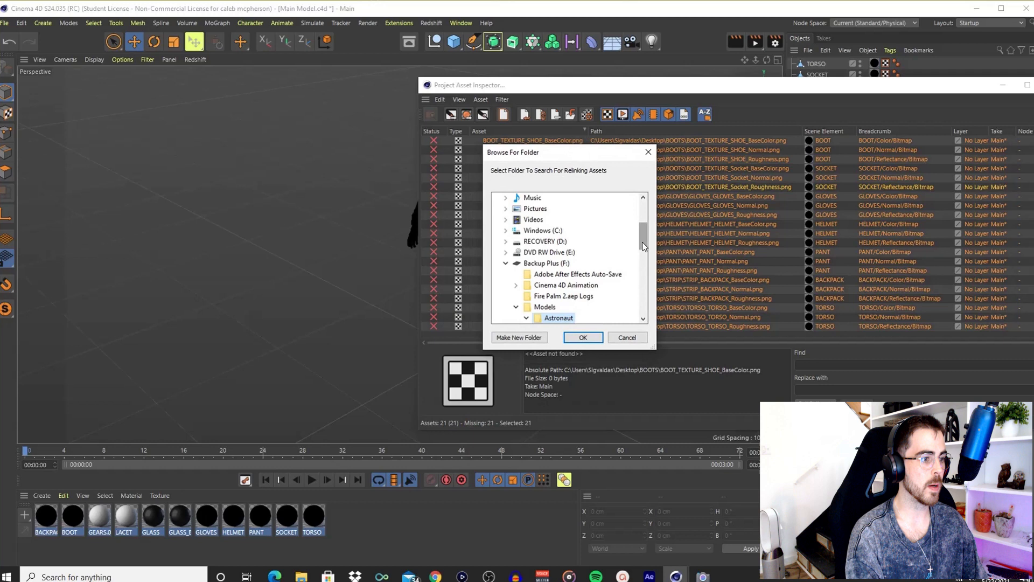
left_click(526, 285)
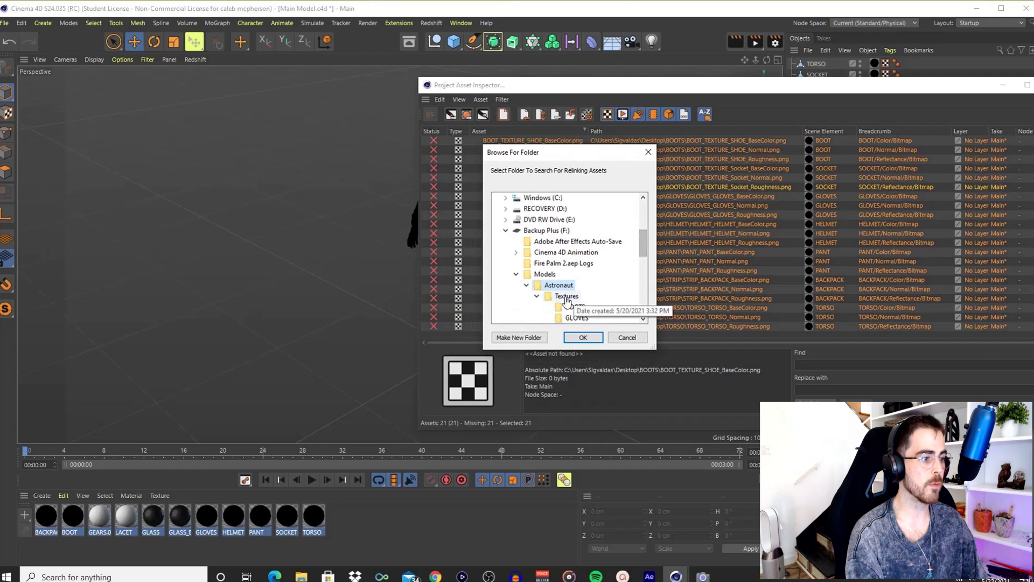
scroll("down", 3)
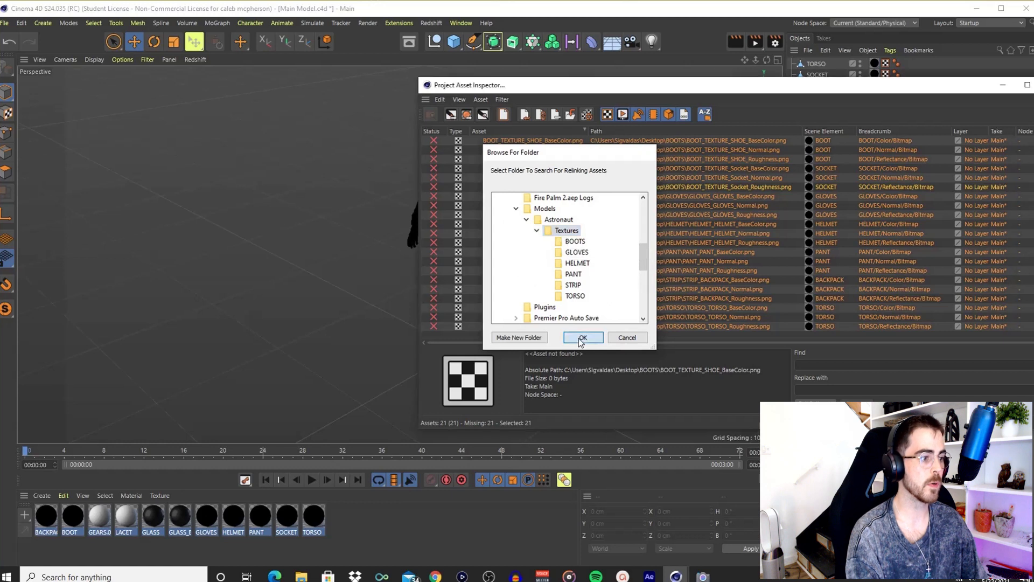
left_click(580, 337)
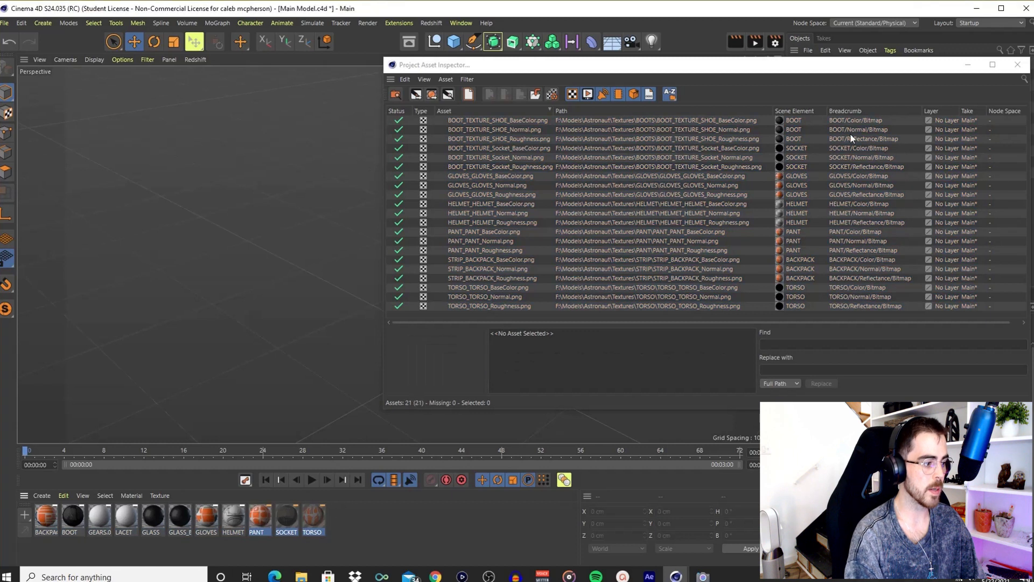
Close the asset inspector, leaving the astronaut textured in its orange suit
left_click(1016, 64)
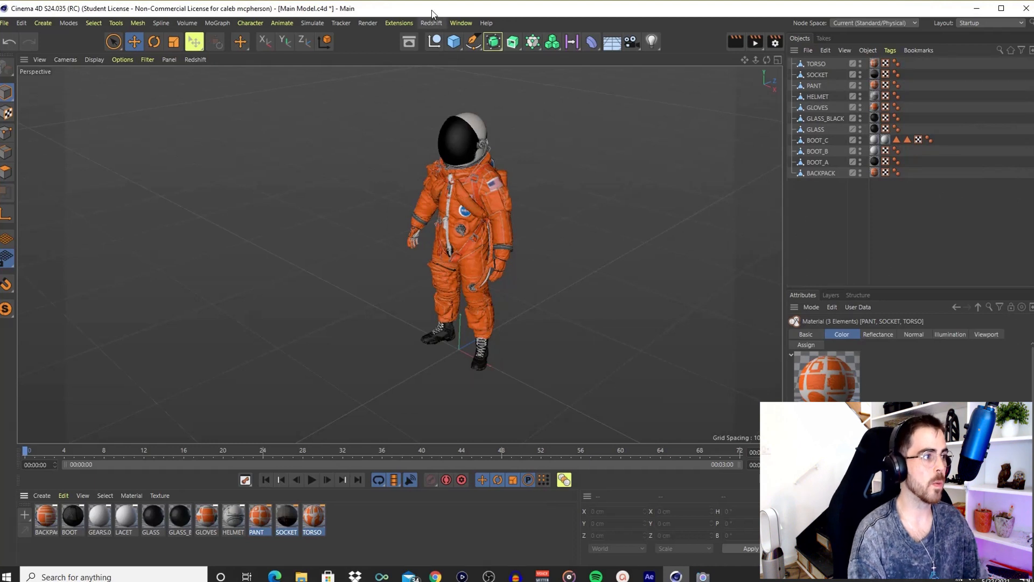
left_click(431, 23)
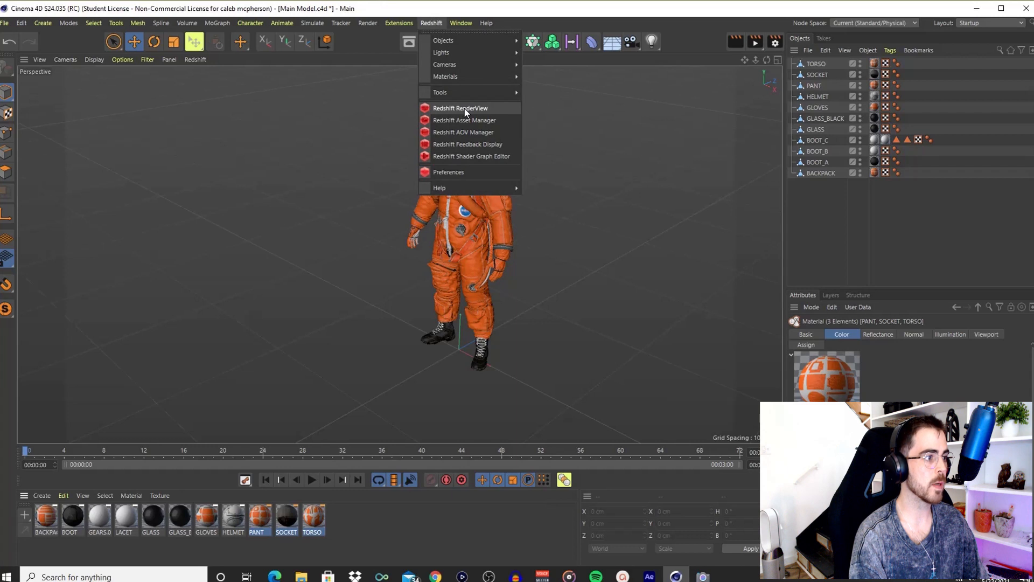
Start a progressive Redshift RenderView render of the textured astronaut
left_click(460, 108)
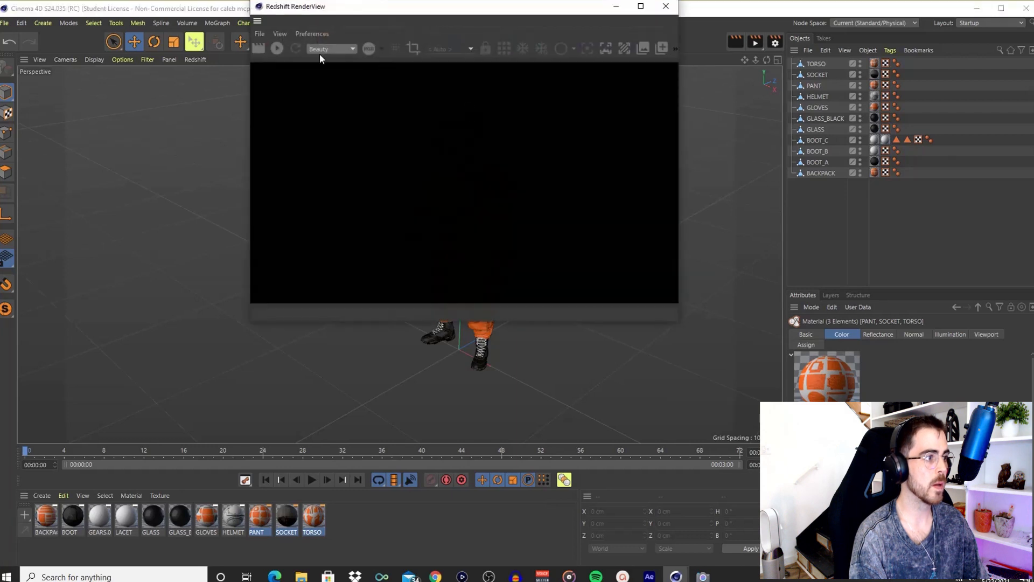
left_click(277, 48)
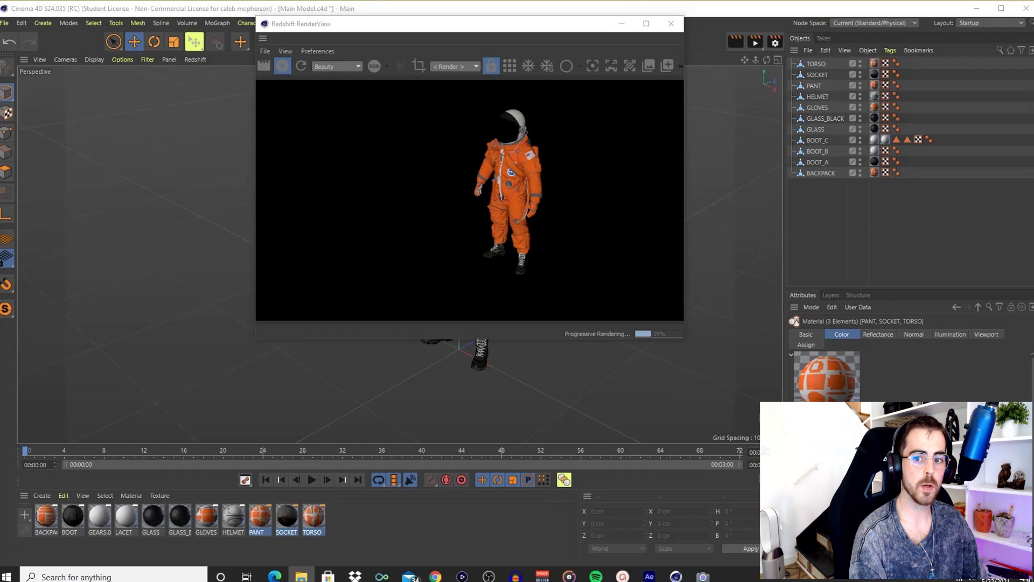
Review the astronaut reference photo and example render, then close Photos
left_click(729, 577)
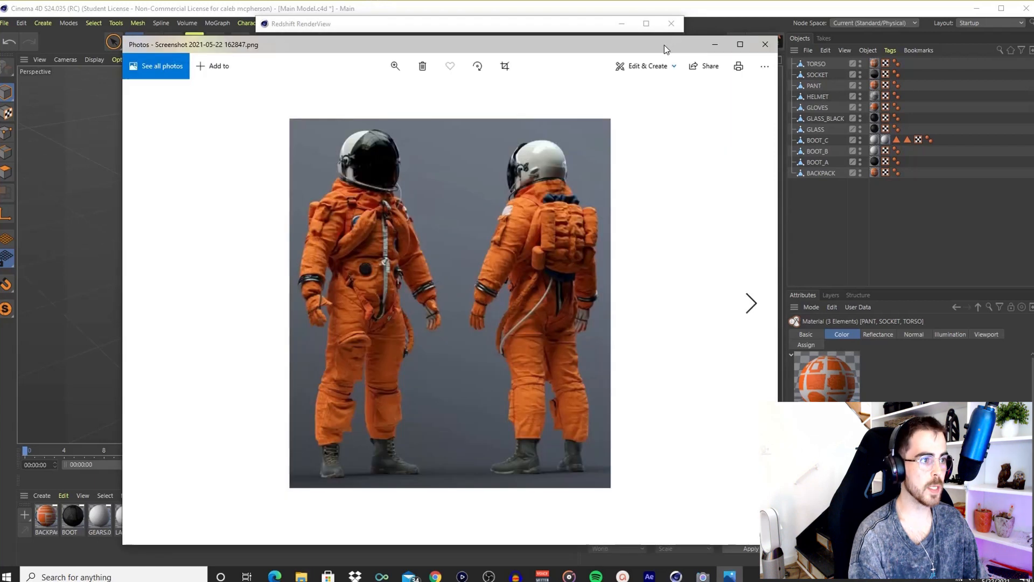
mouse_move(547, 208)
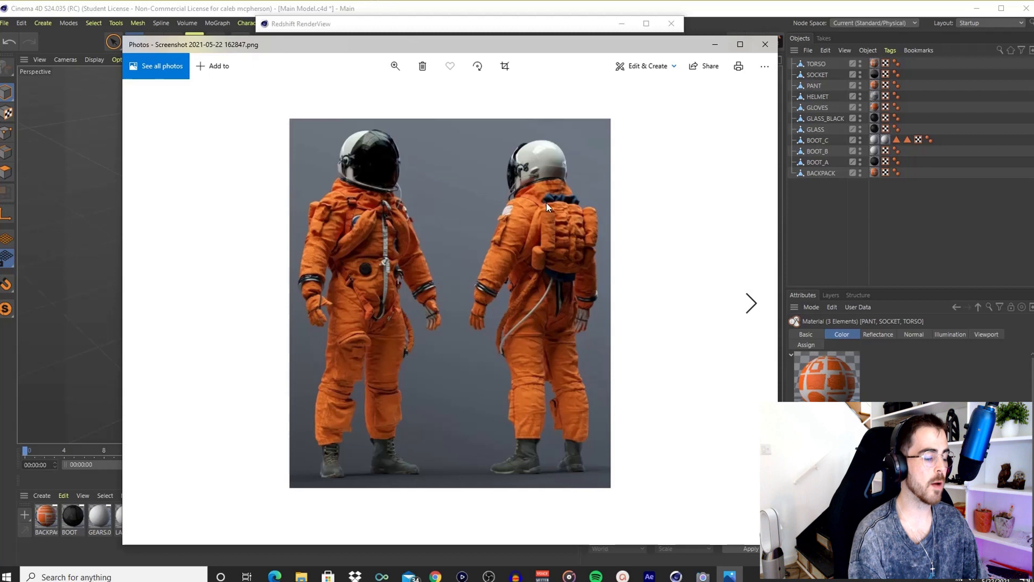
mouse_move(392, 240)
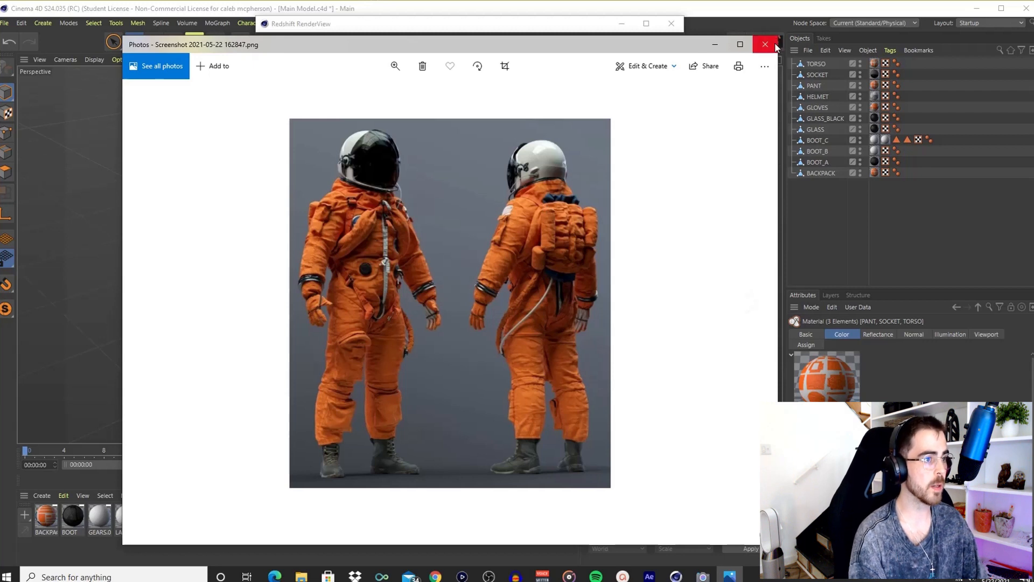
left_click(765, 45)
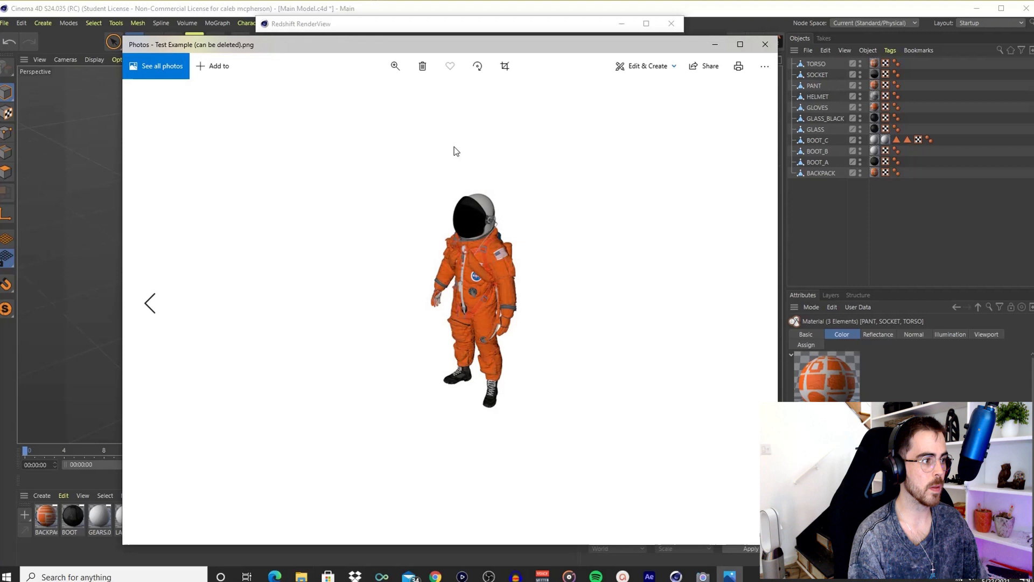
mouse_move(455, 279)
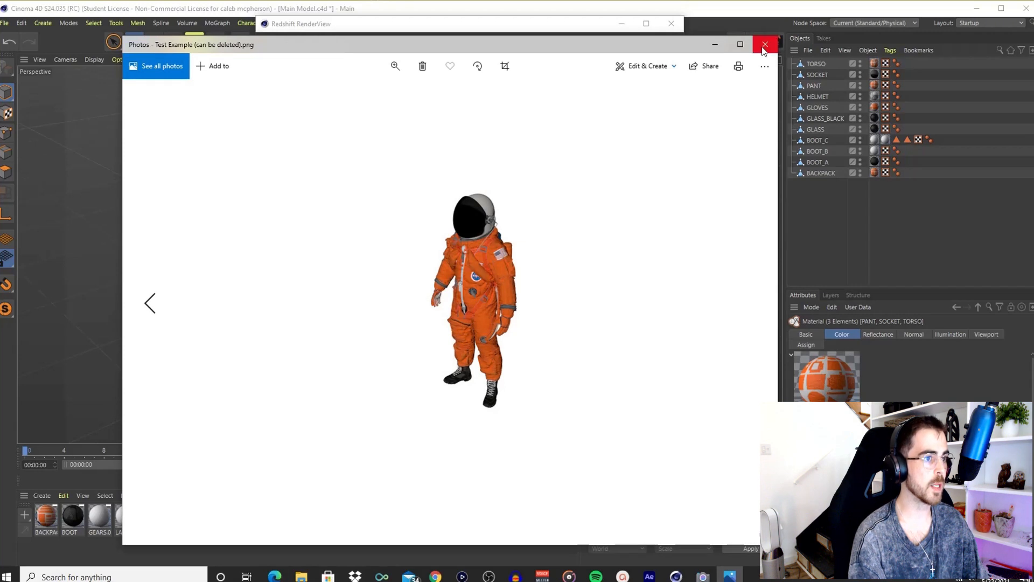
mouse_move(765, 44)
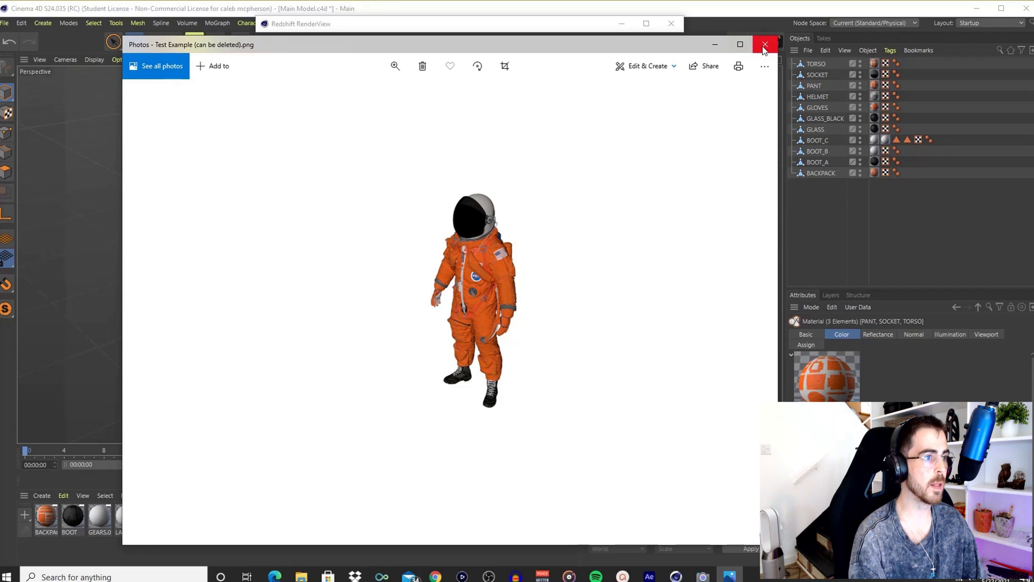
left_click(765, 44)
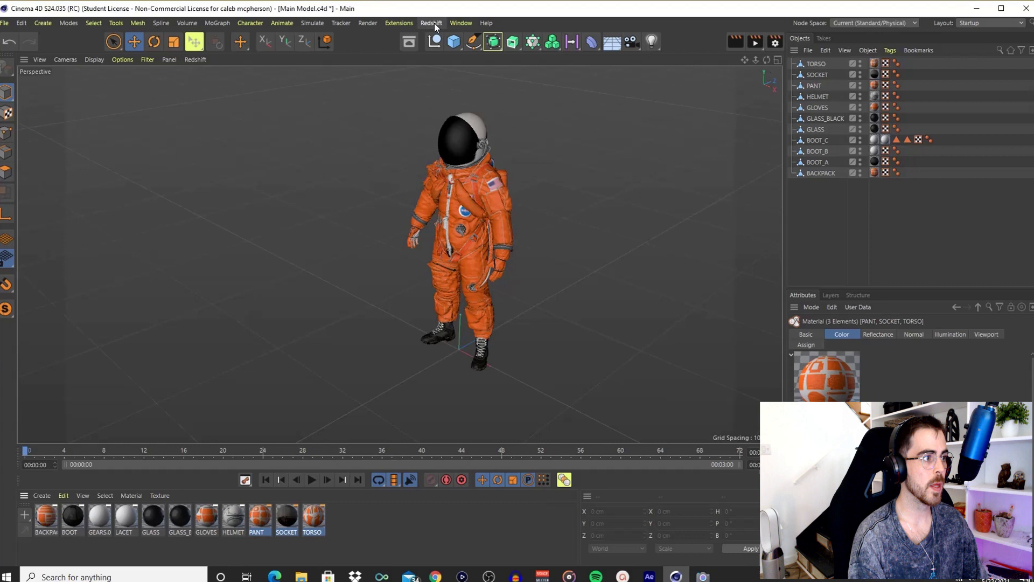
Add a huge cube, about 14070 cm per side, as a backdrop behind the astronaut
left_click(454, 42)
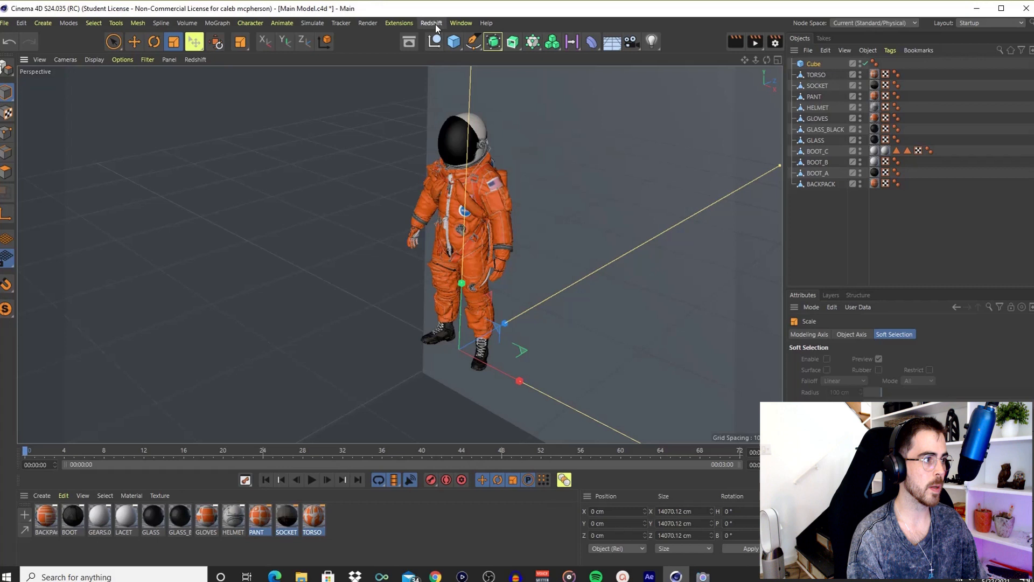
Add a Redshift area light and move it high and to the left of the astronaut
left_click(431, 23)
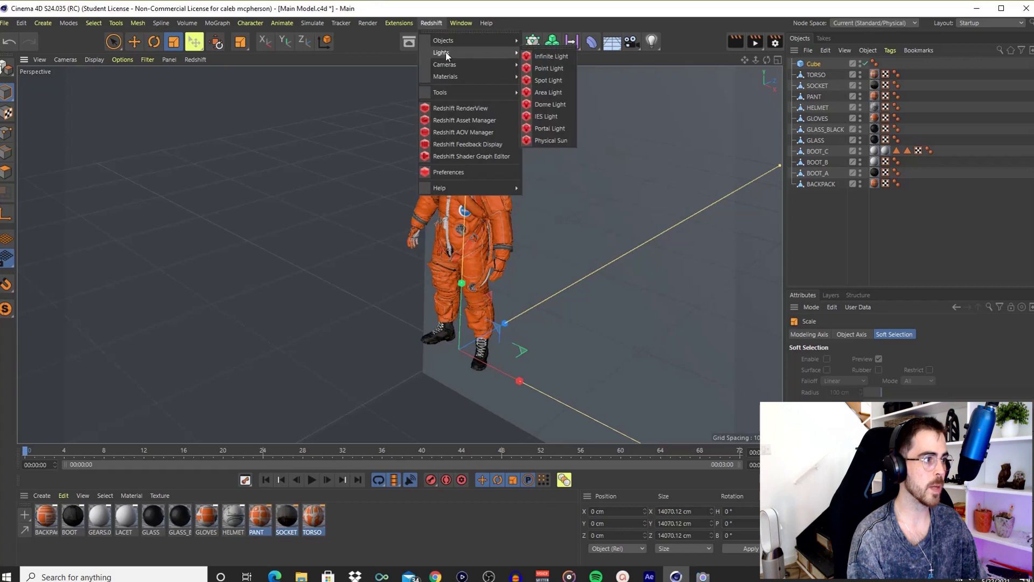
mouse_move(548, 92)
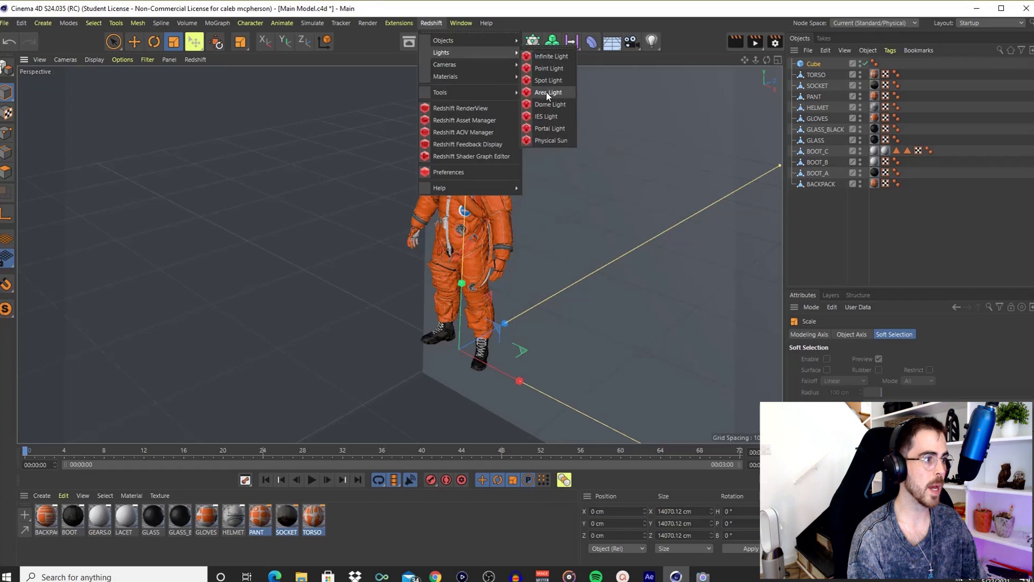
left_click(549, 92)
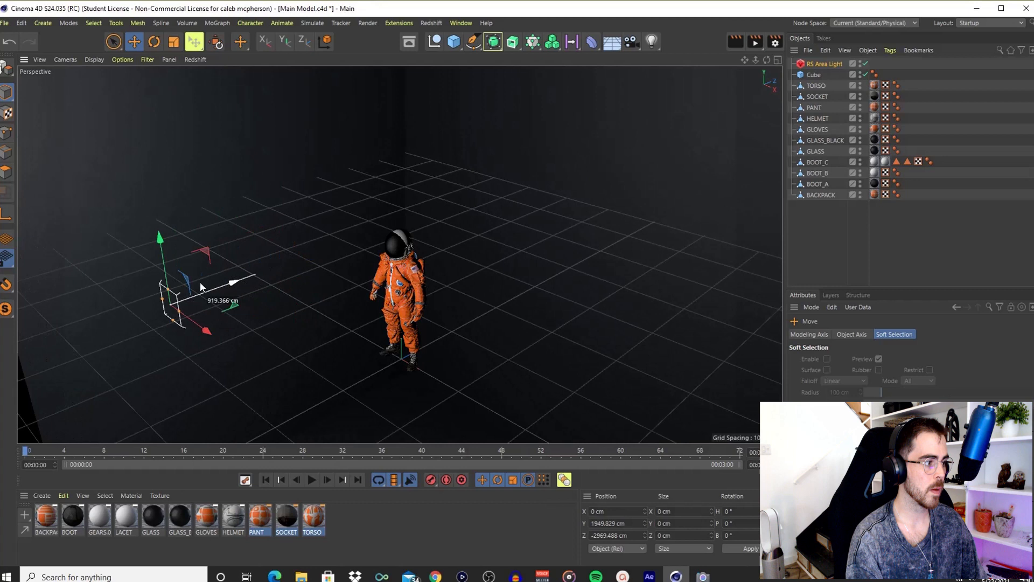
left_click(153, 42)
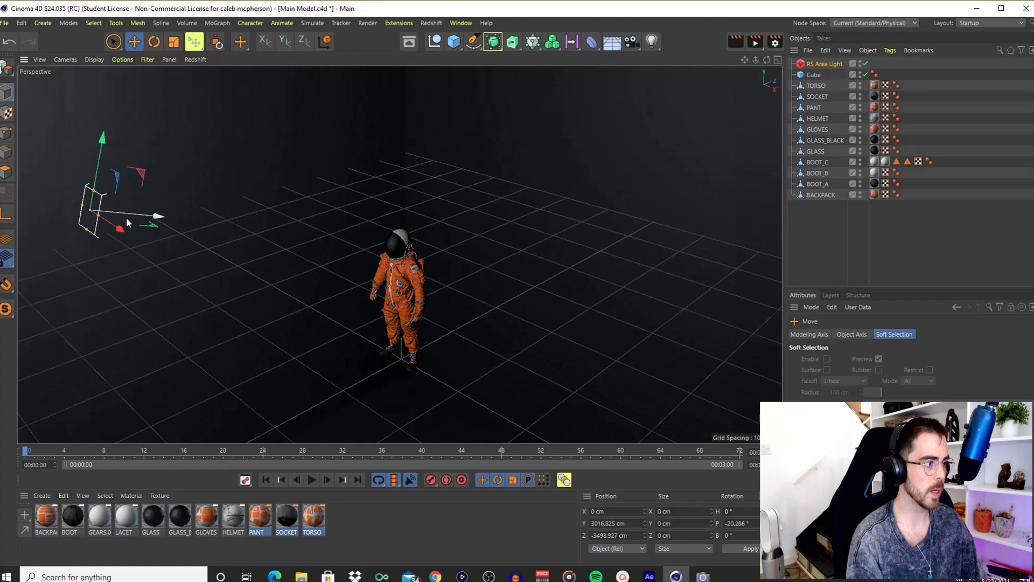
left_click(824, 63)
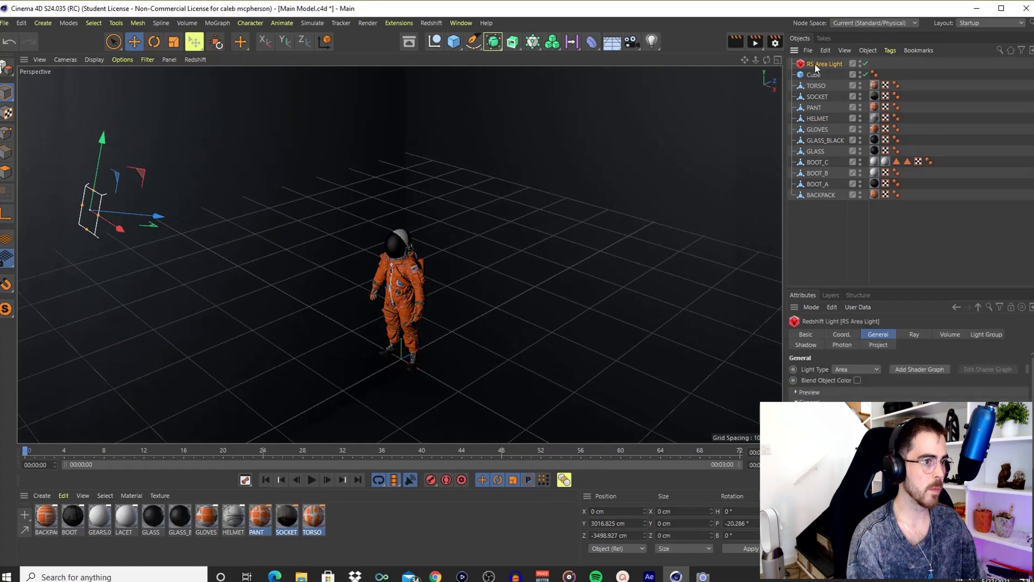
Duplicate the area light, angle it down and raise it above the astronaut's right
left_click(430, 22)
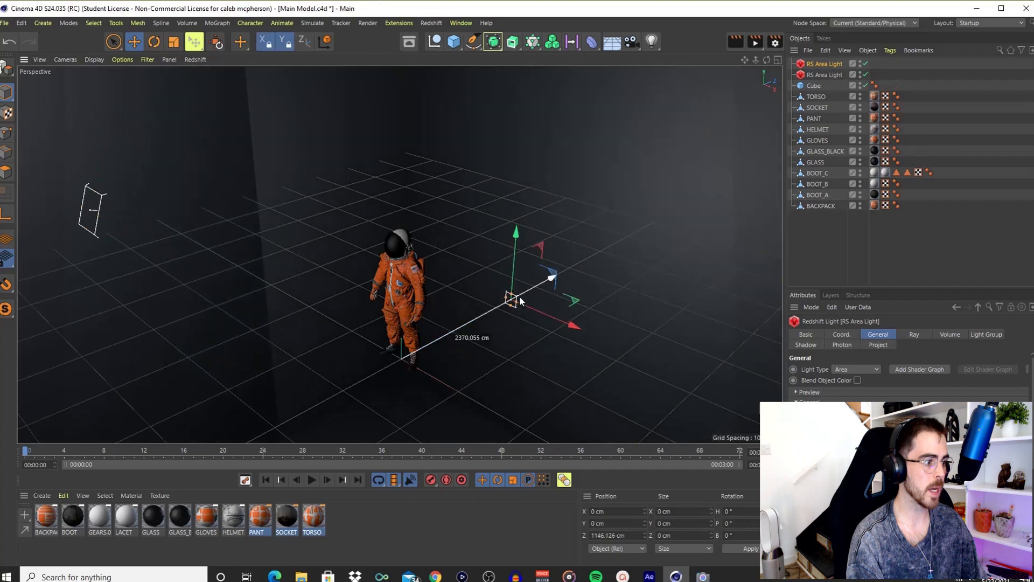
left_click(153, 42)
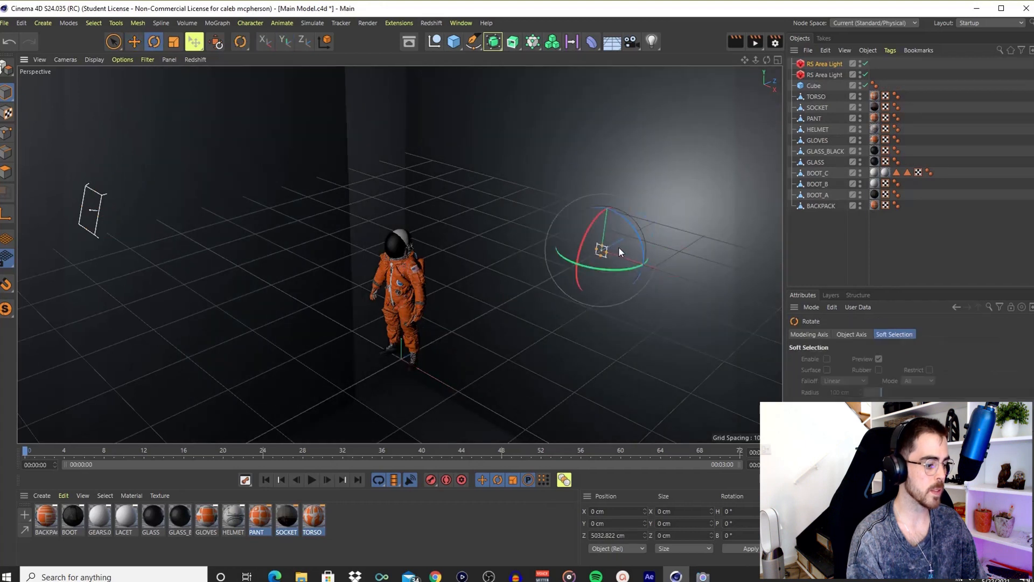
left_click_drag(618, 252, 637, 271)
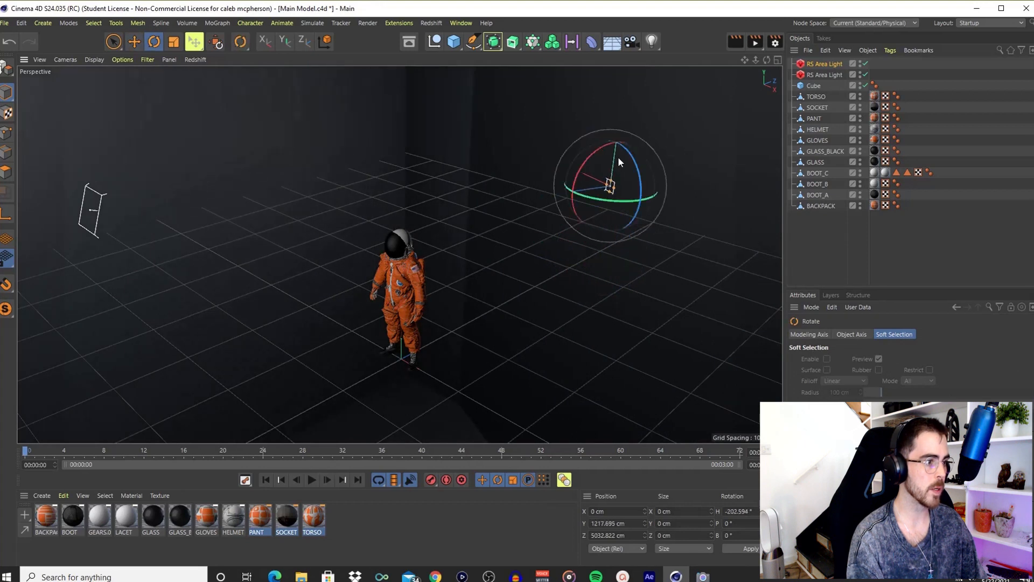
left_click_drag(616, 161, 606, 184)
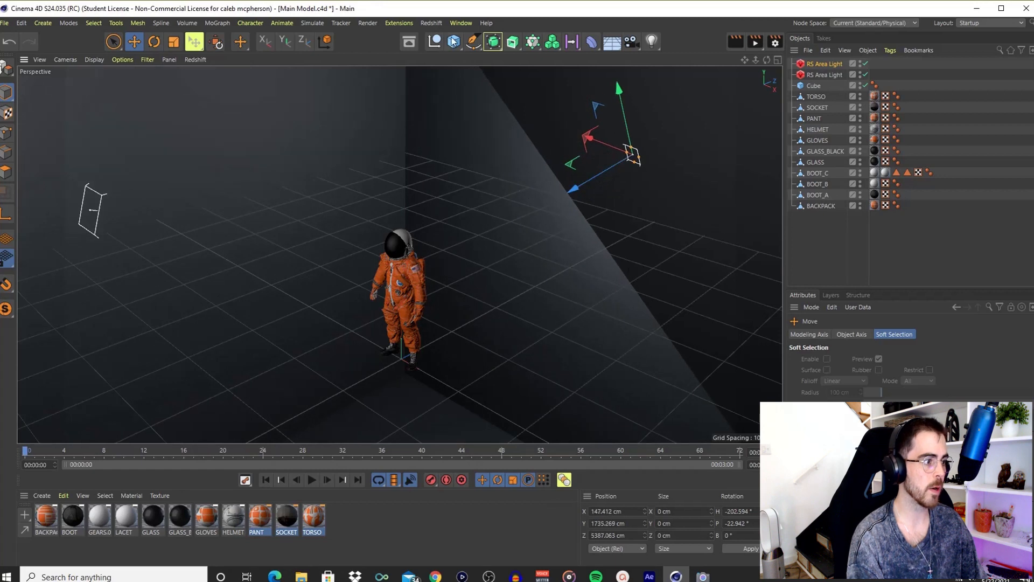
left_click(429, 23)
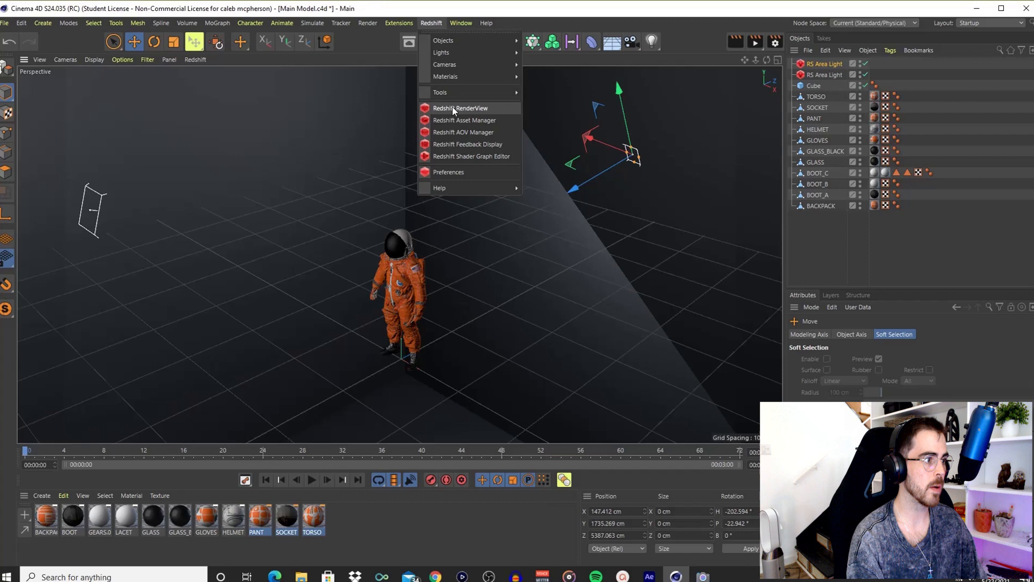
Render the lit scene in Redshift RenderView and maximize it to inspect the dim result
left_click(459, 108)
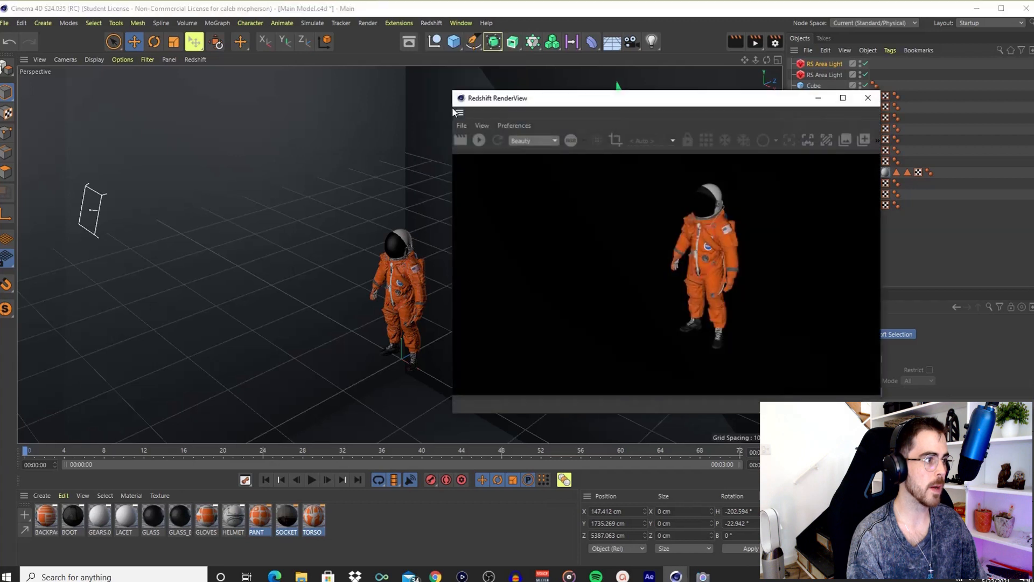
left_click(478, 140)
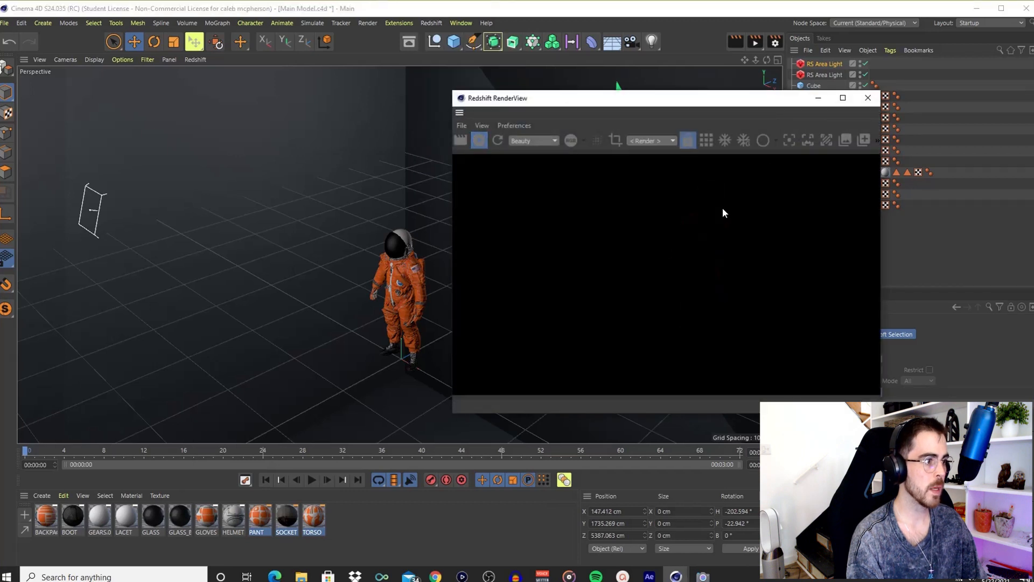
left_click(842, 98)
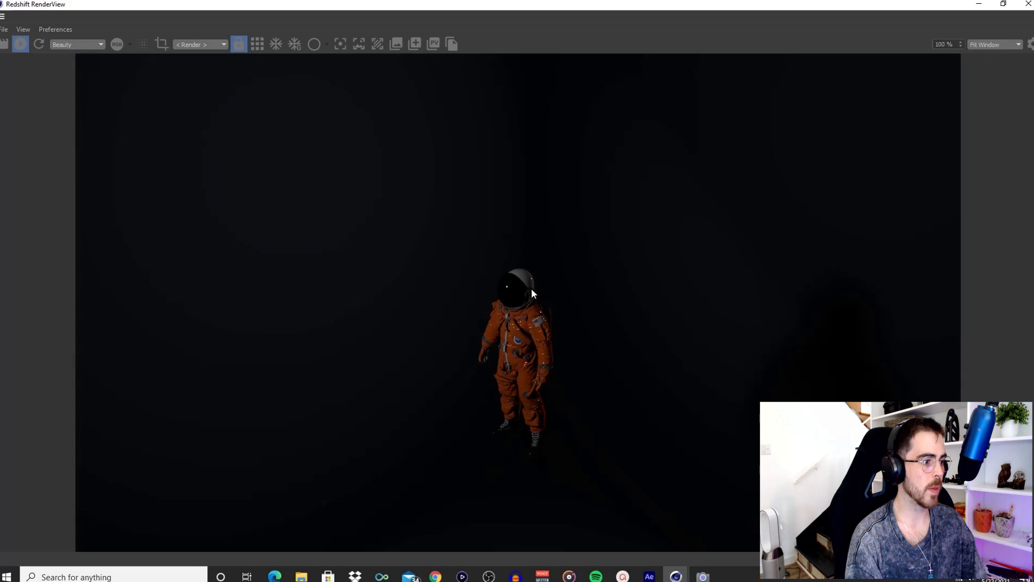
mouse_move(519, 305)
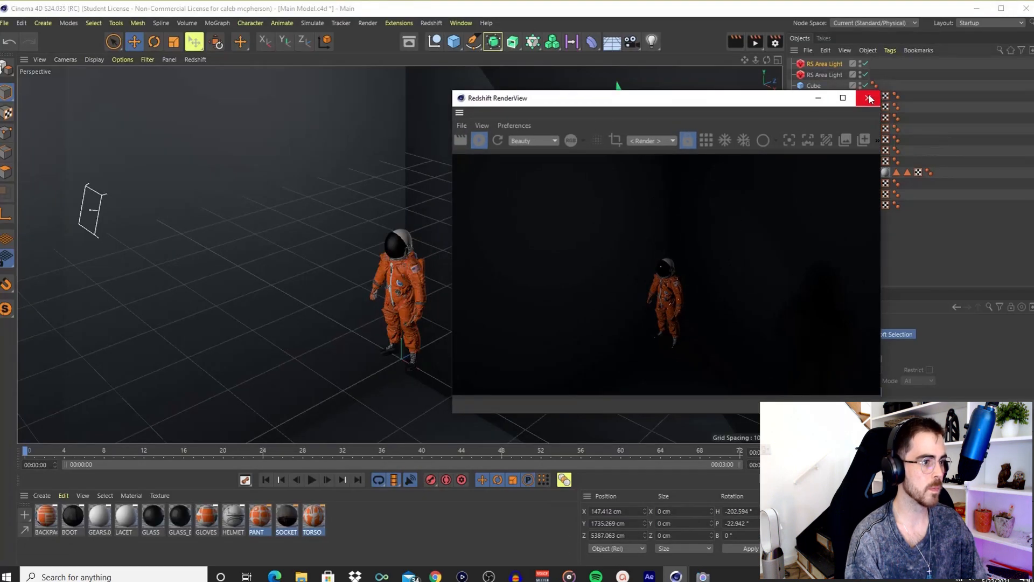
Zoom the viewport close on the astronaut and re-render that framing in Redshift RenderView
left_click(869, 98)
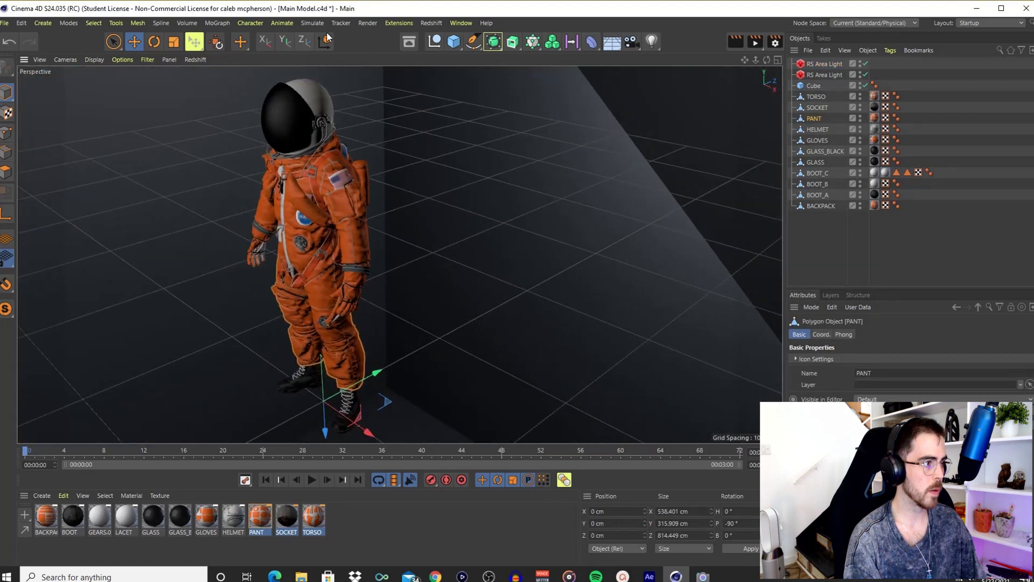
left_click(513, 42)
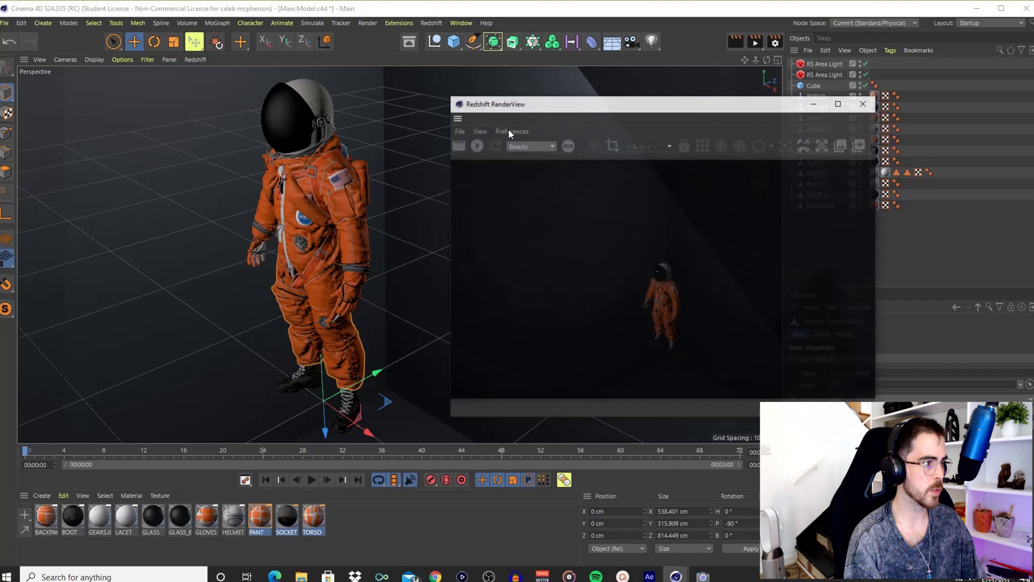
left_click(476, 146)
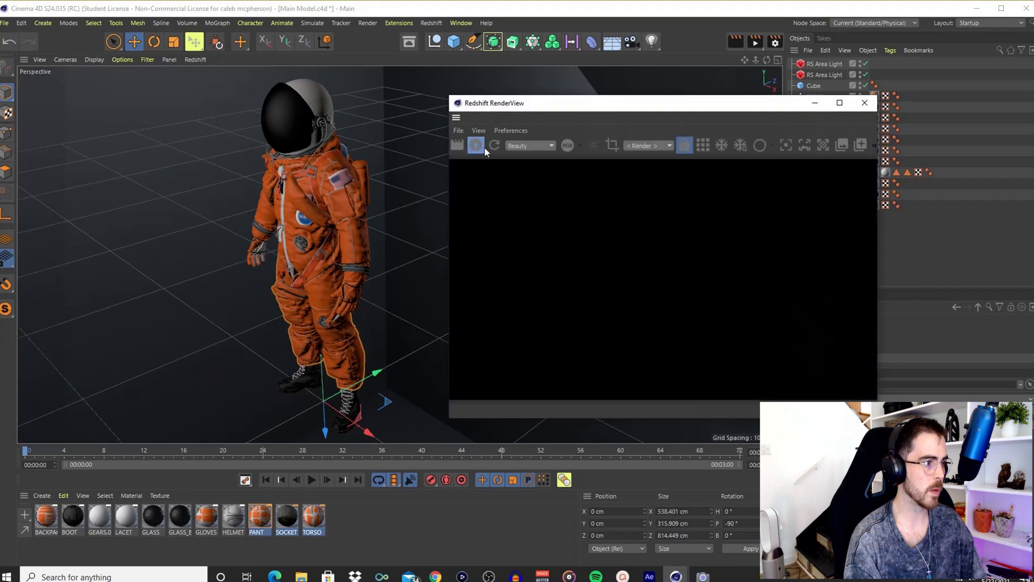
left_click(475, 145)
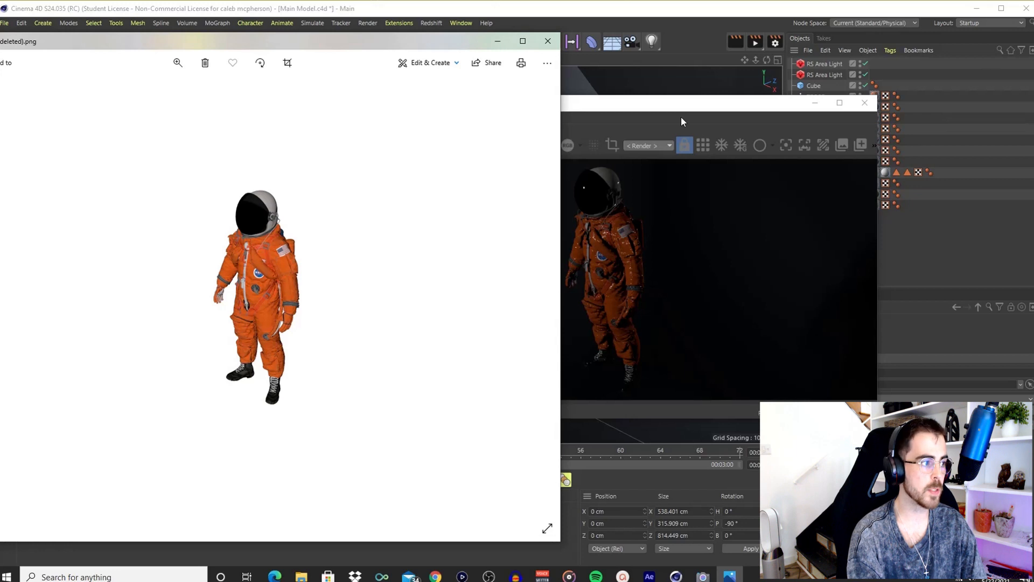
mouse_move(657, 109)
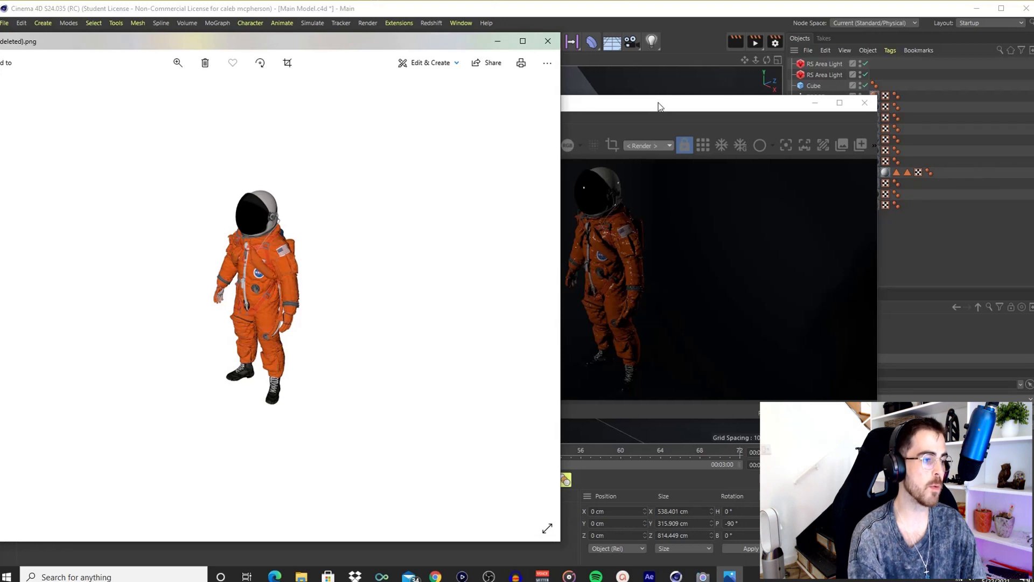
mouse_move(674, 104)
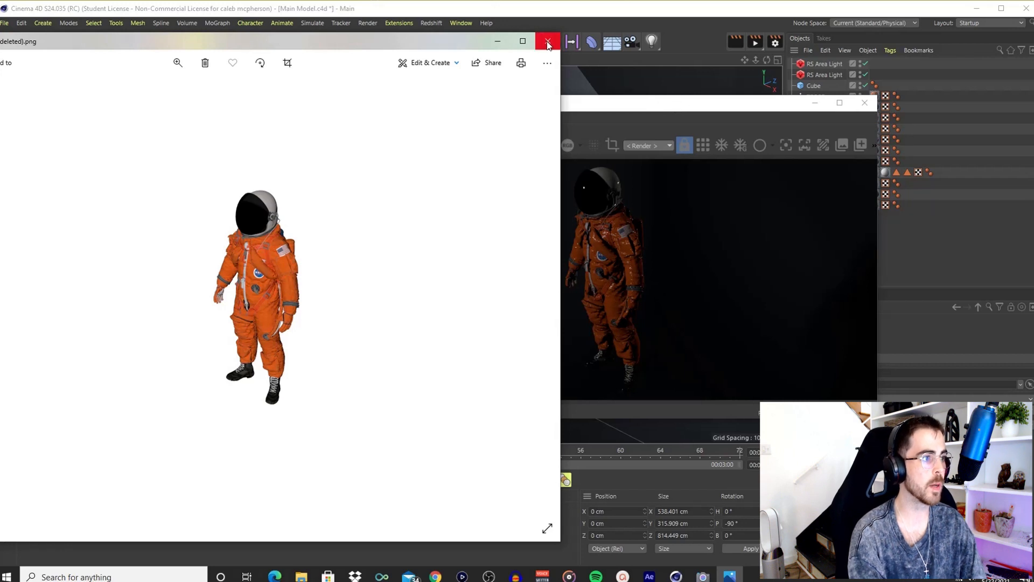
mouse_move(547, 42)
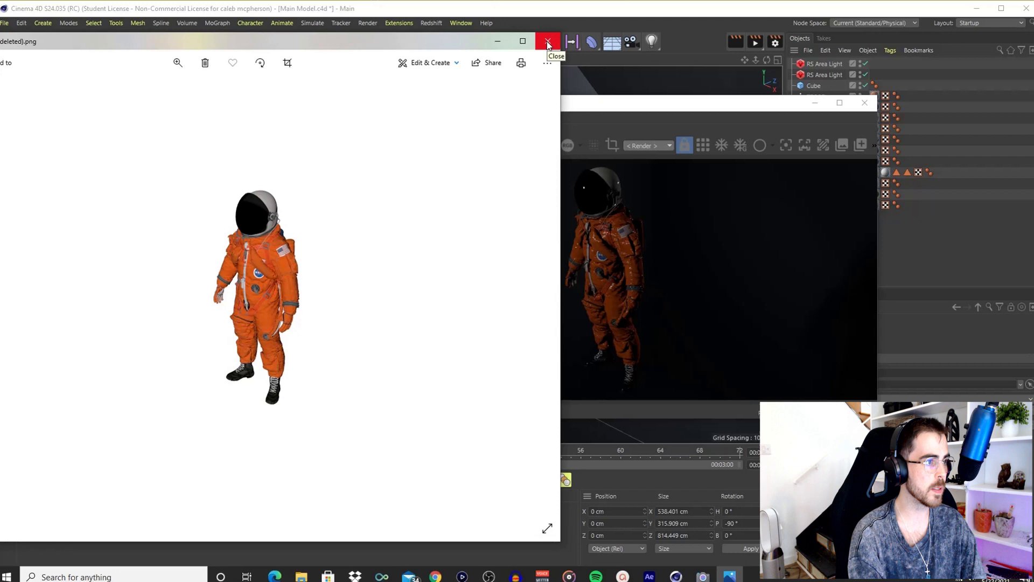